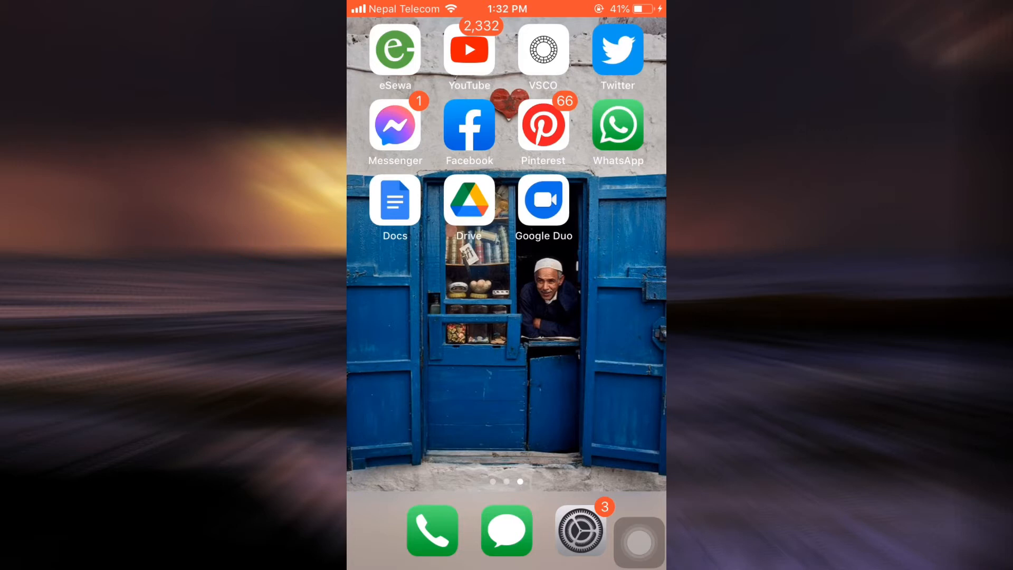
# - Load callofduty.com in Safari and expand its navigation menu showing Profile and Log Out
pyautogui.hscroll(-3)
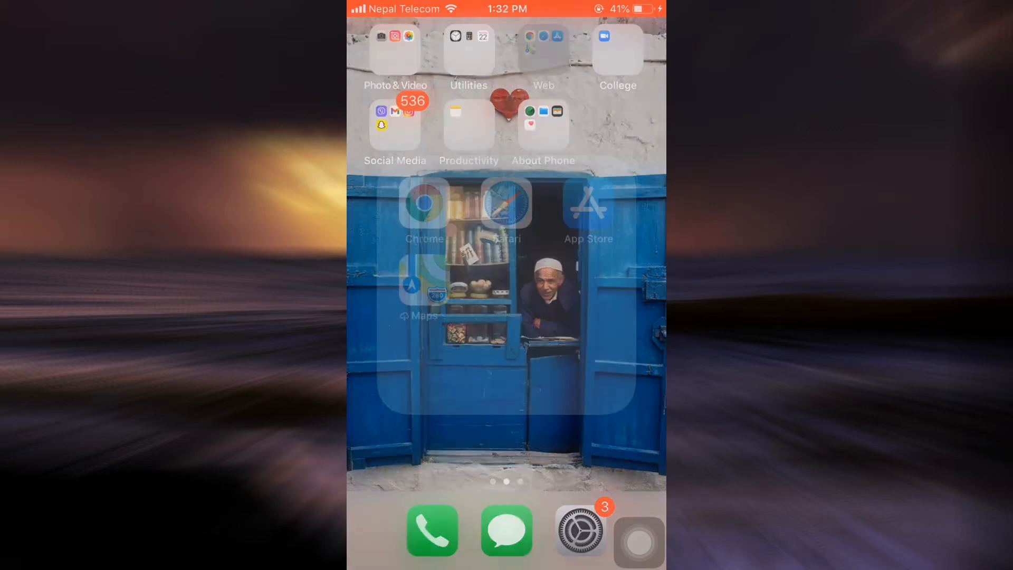
pyautogui.click(505, 209)
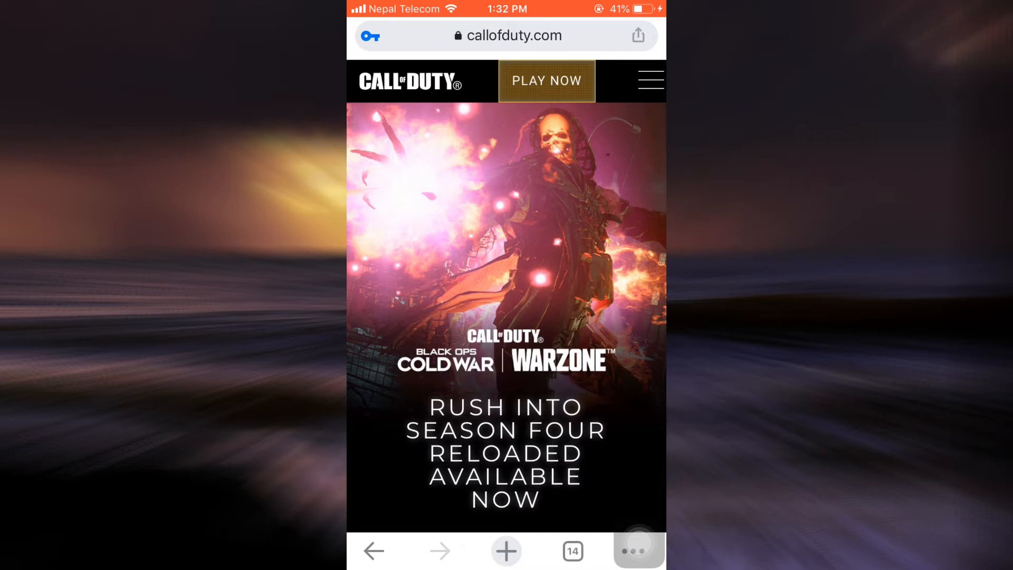
pyautogui.scroll(-3)
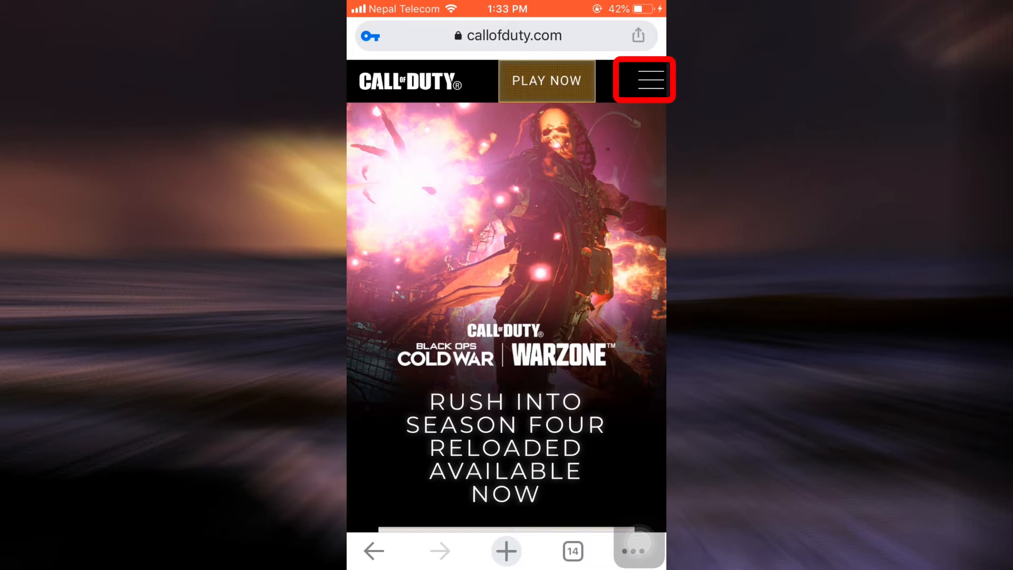
pyautogui.click(642, 81)
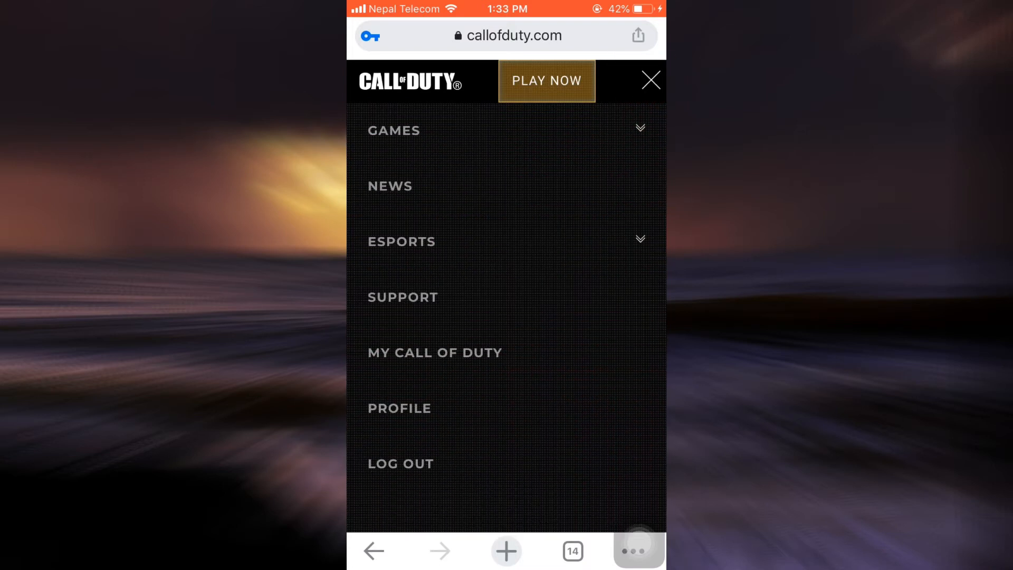
pyautogui.scroll(3)
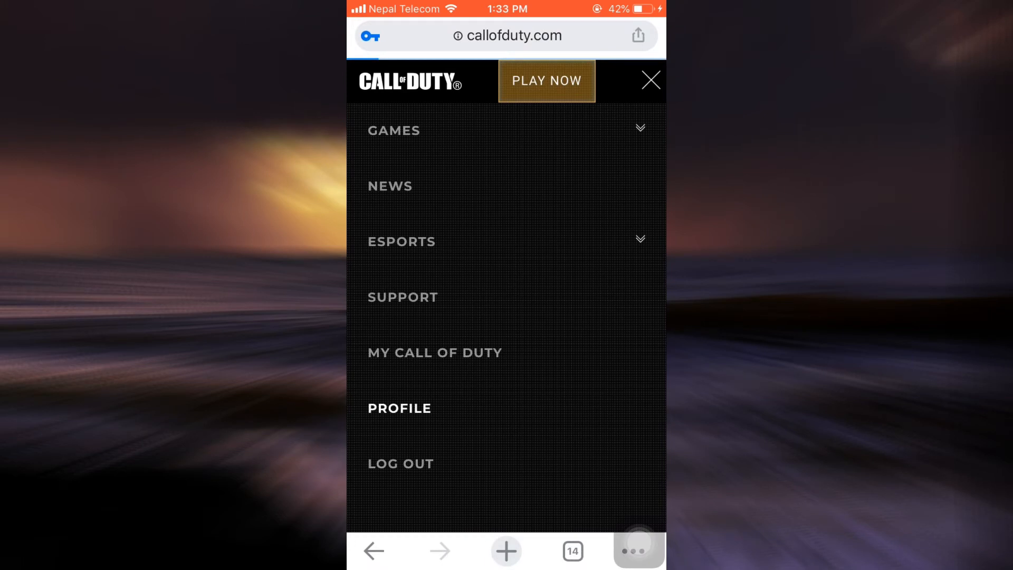
# - Go to the account profile, request a verification code by email and reach the code entry prompt
pyautogui.click(399, 407)
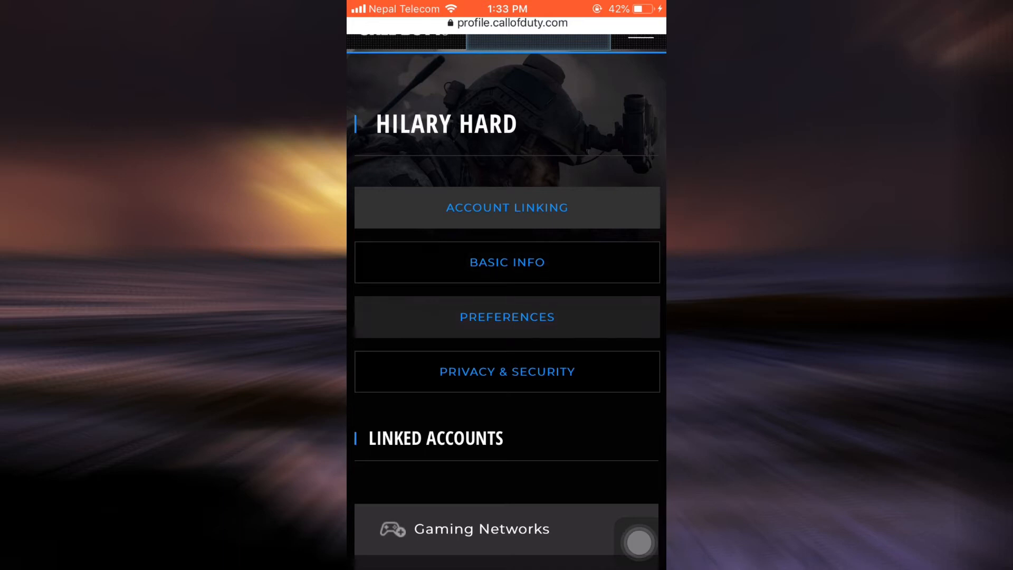
pyautogui.scroll(-3)
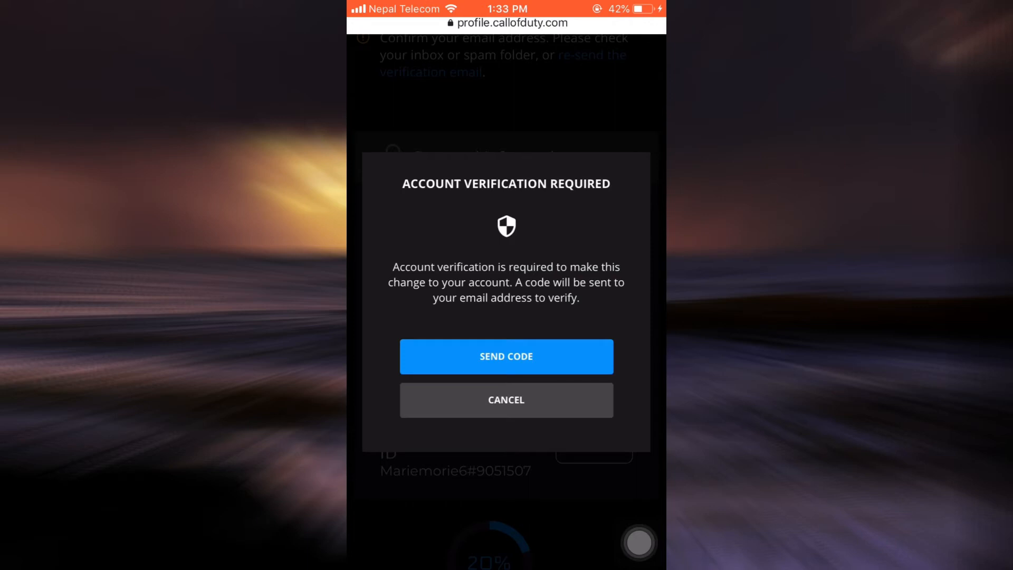
pyautogui.click(505, 356)
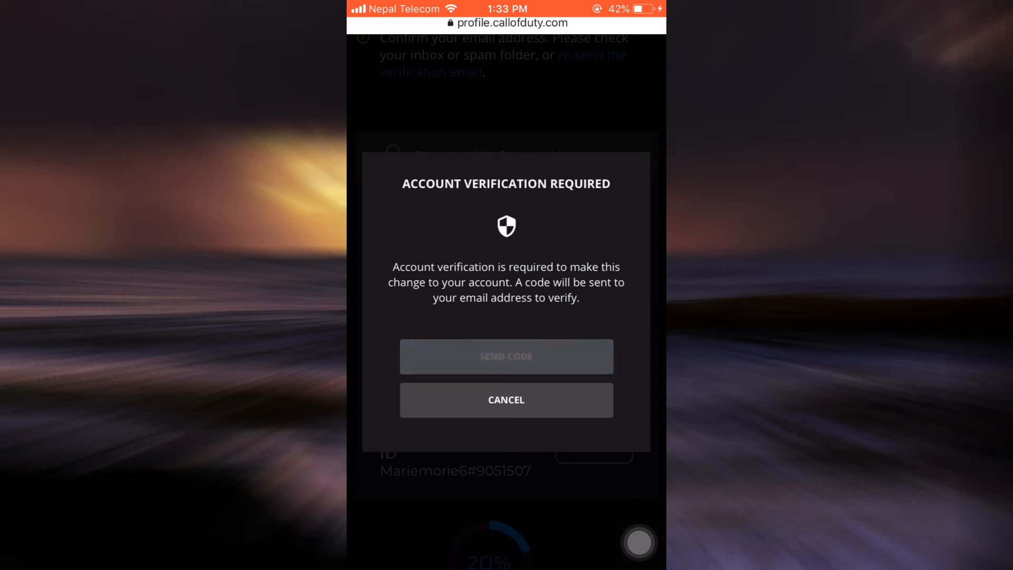
pyautogui.click(506, 356)
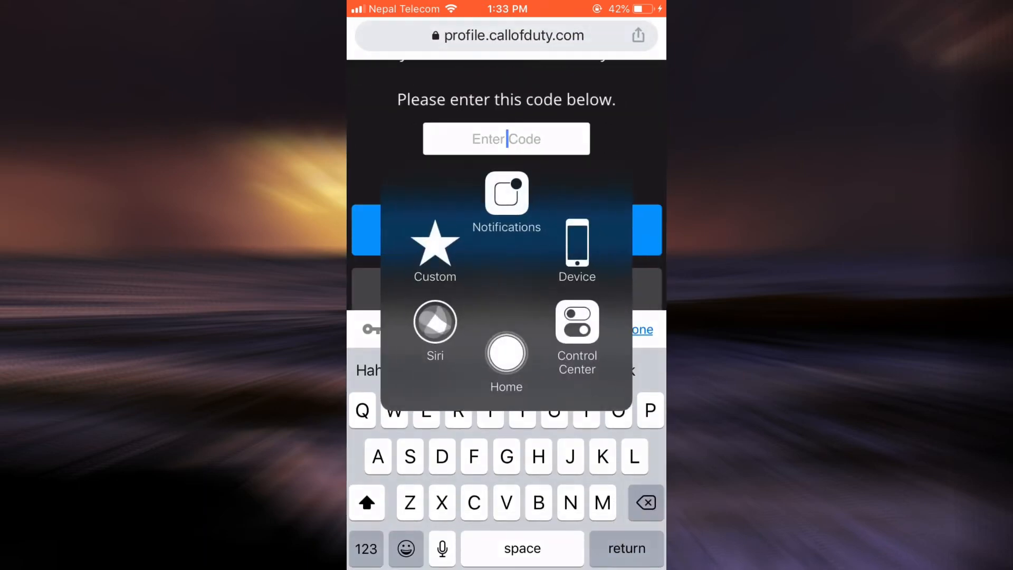
# - In Gmail's Updates, find the Call of Duty verification email and copy its one-time code
pyautogui.click(505, 355)
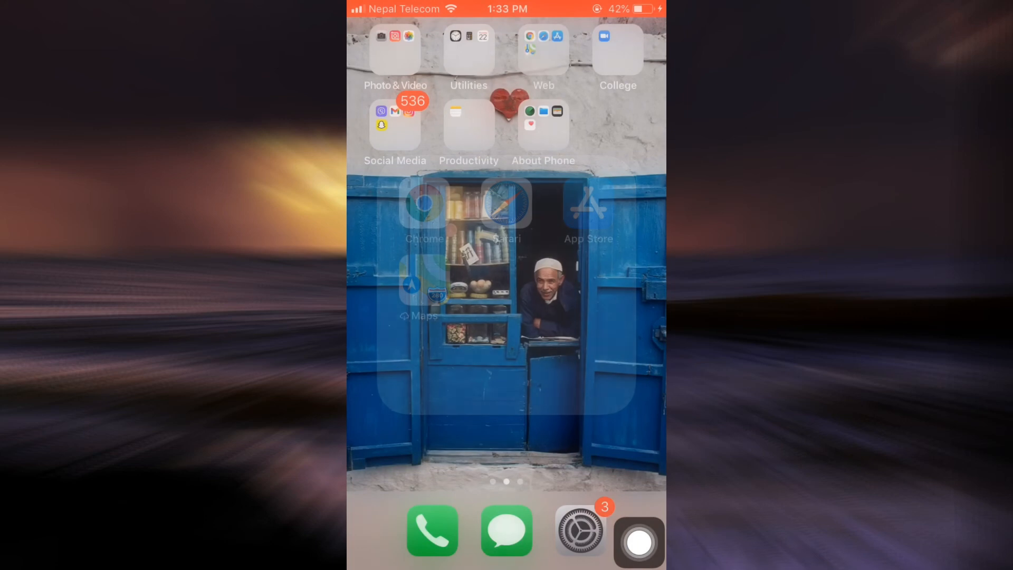
pyautogui.click(395, 111)
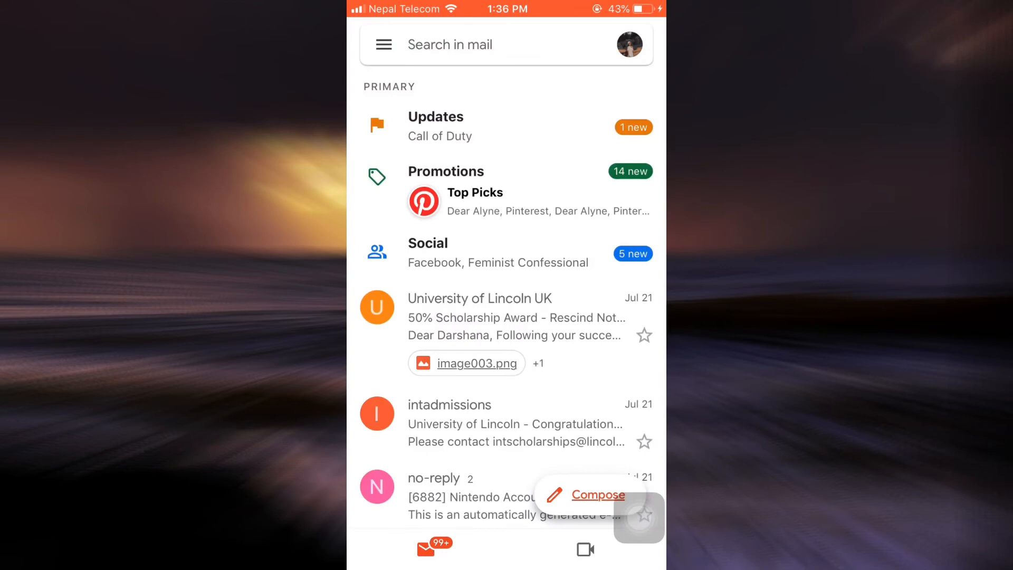
pyautogui.click(436, 125)
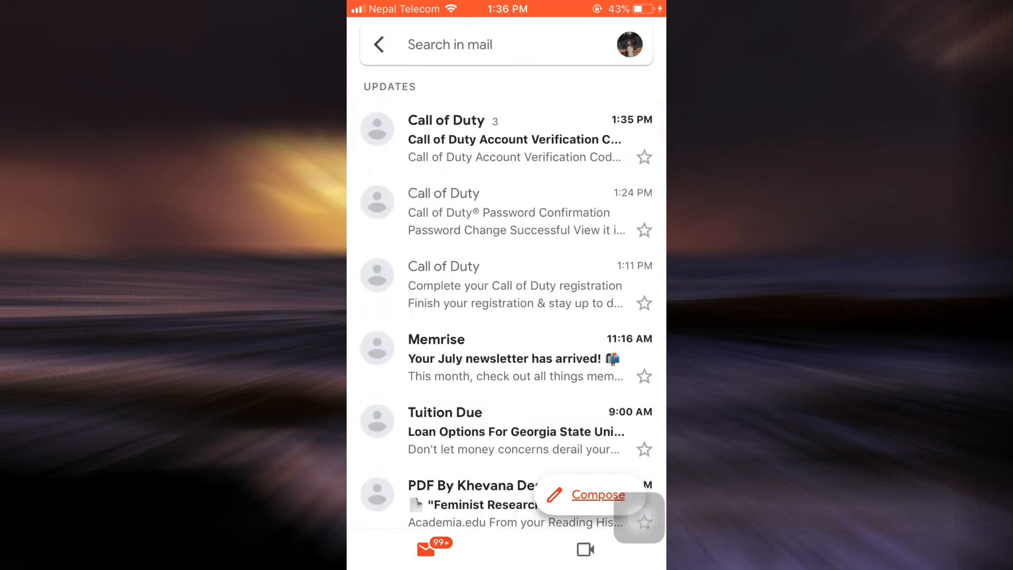
pyautogui.click(511, 139)
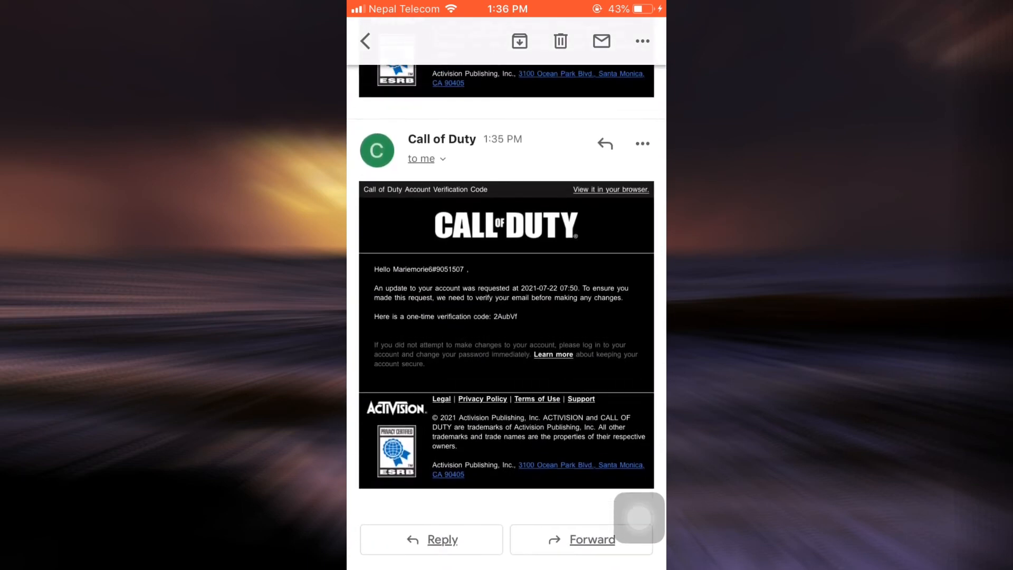
pyautogui.doubleClick(507, 316)
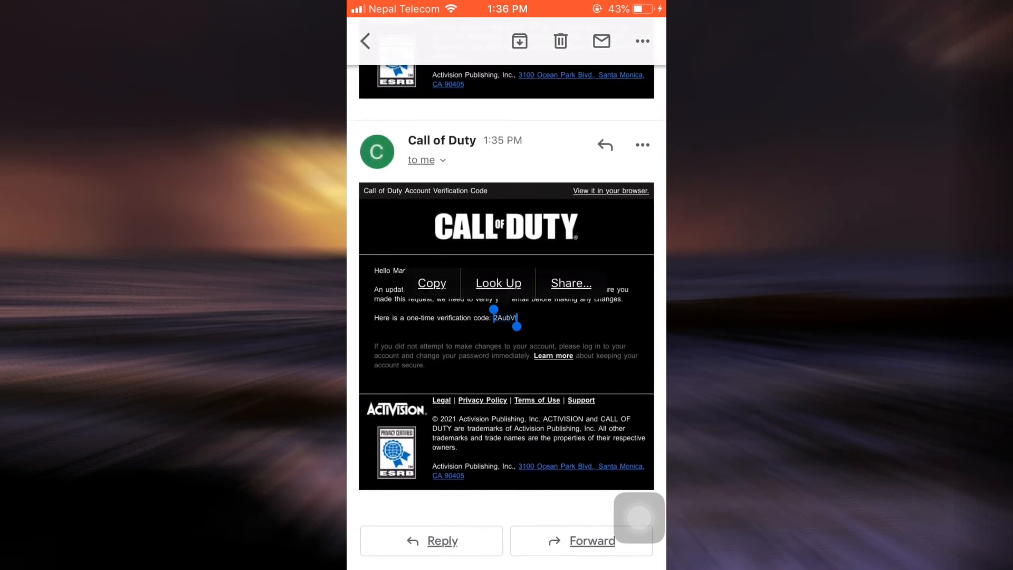
pyautogui.click(639, 517)
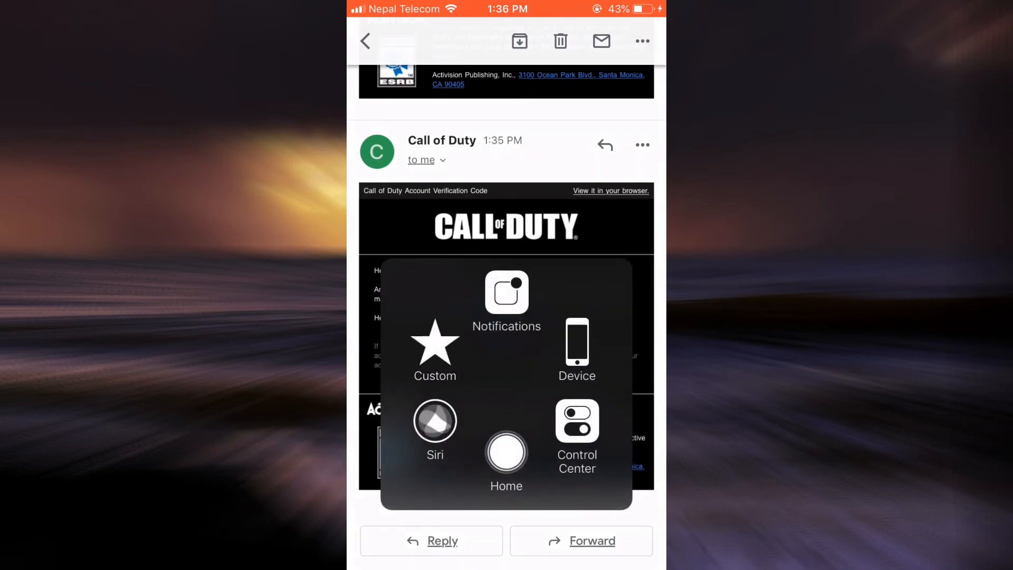
pyautogui.click(505, 453)
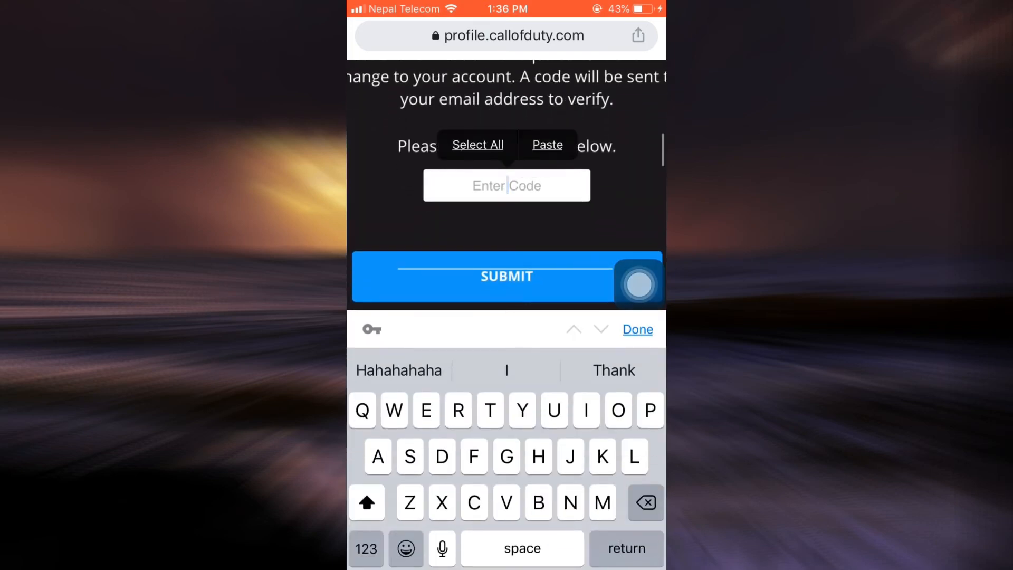
pyautogui.click(547, 144)
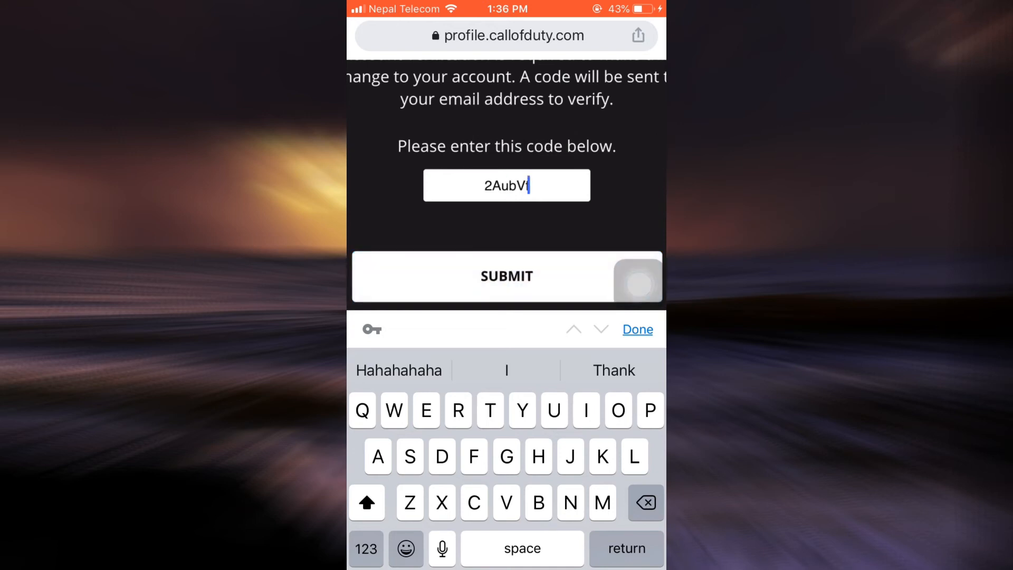
pyautogui.click(636, 329)
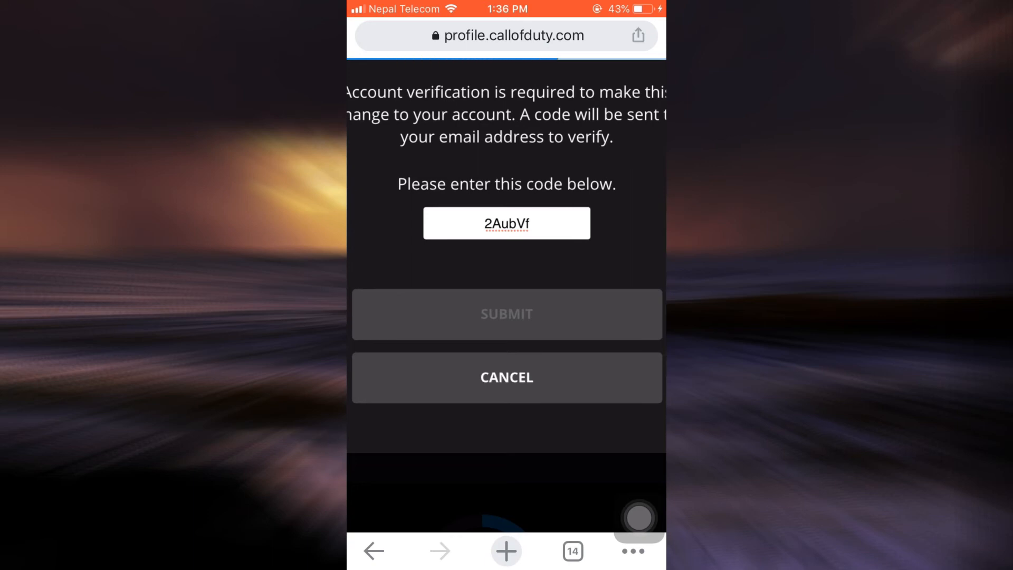
pyautogui.click(507, 378)
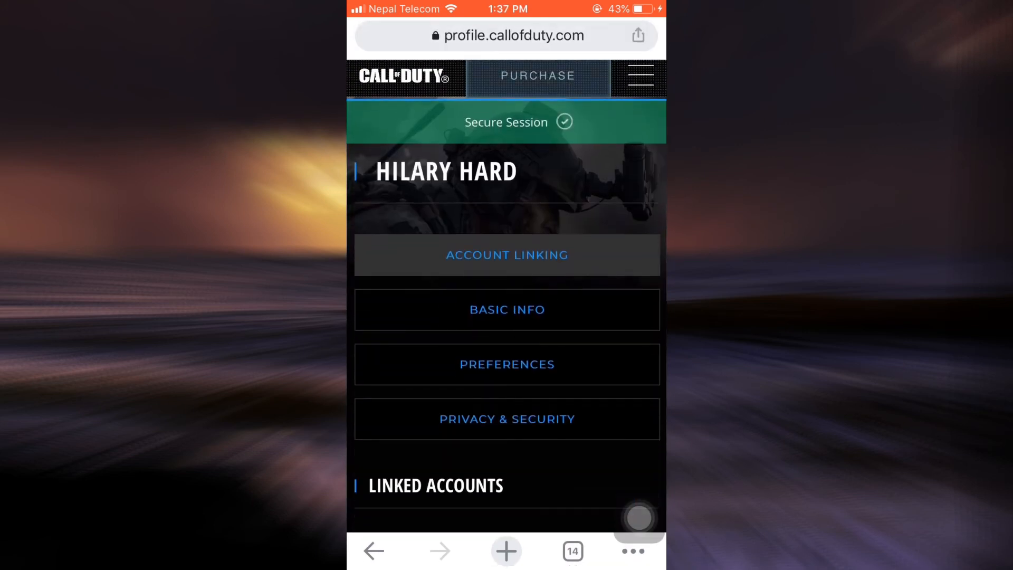
pyautogui.scroll(-3)
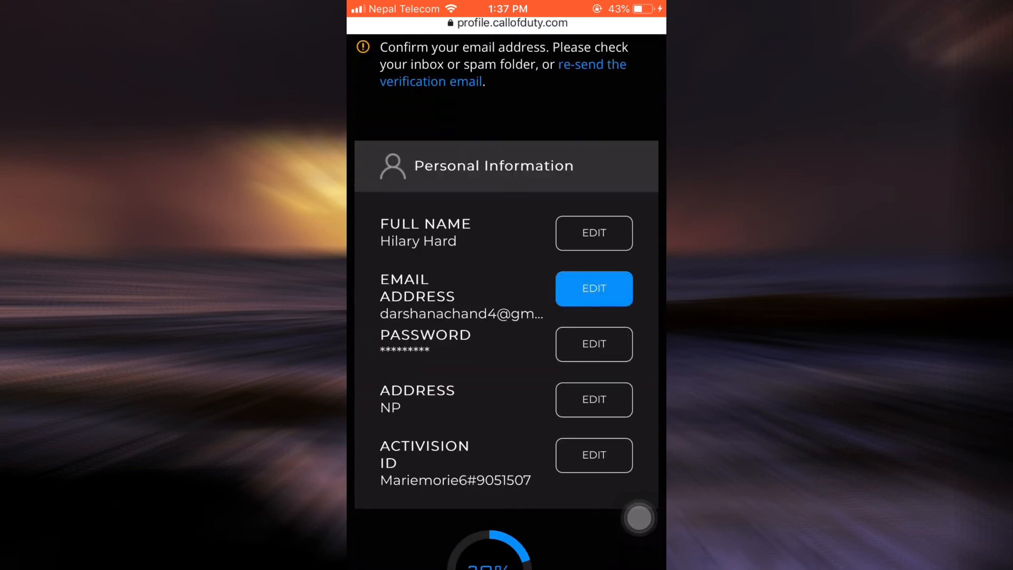
pyautogui.click(592, 288)
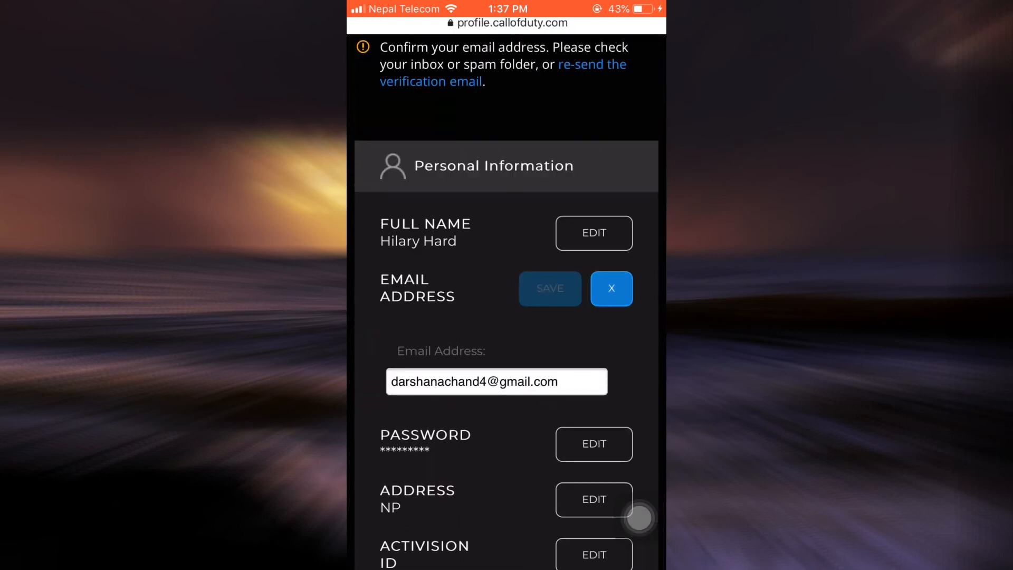
pyautogui.click(496, 381)
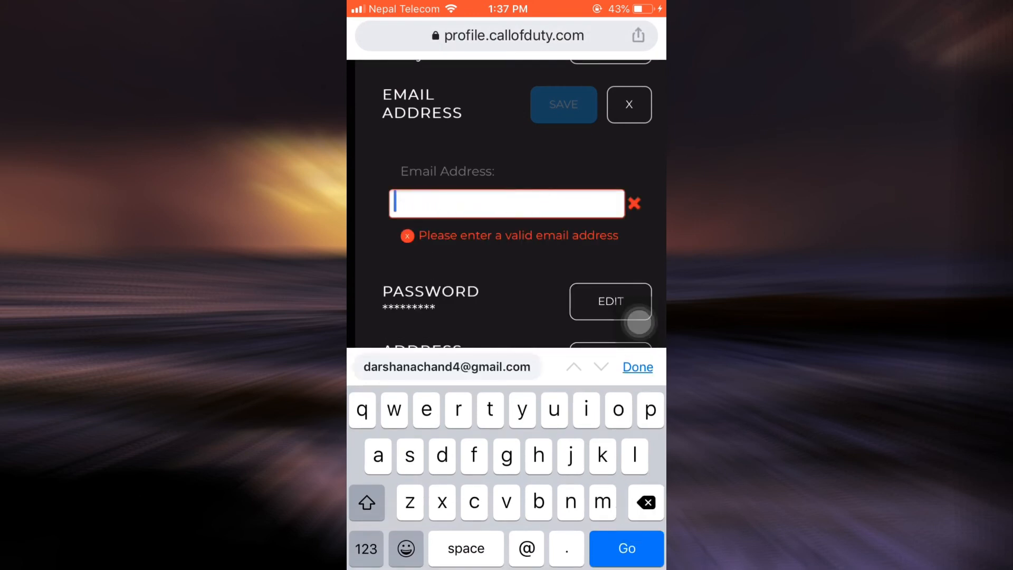
pyautogui.write('womanupcreat')
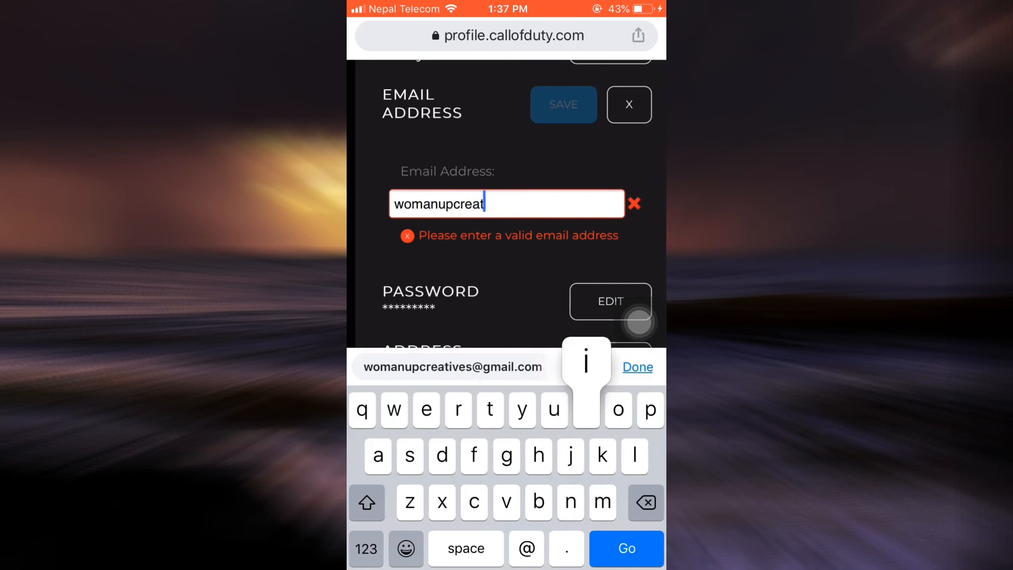
pyautogui.click(453, 366)
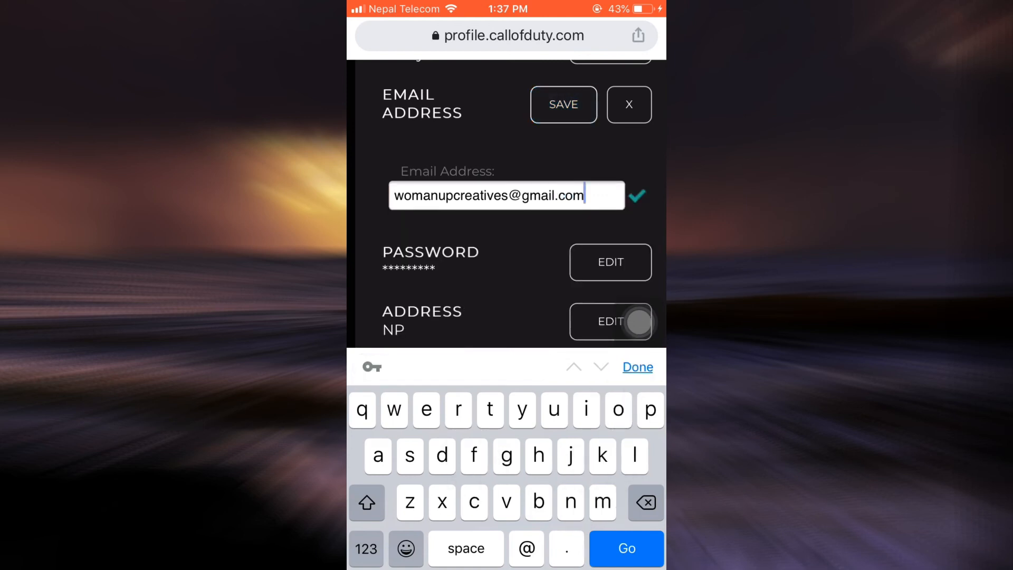
pyautogui.click(563, 105)
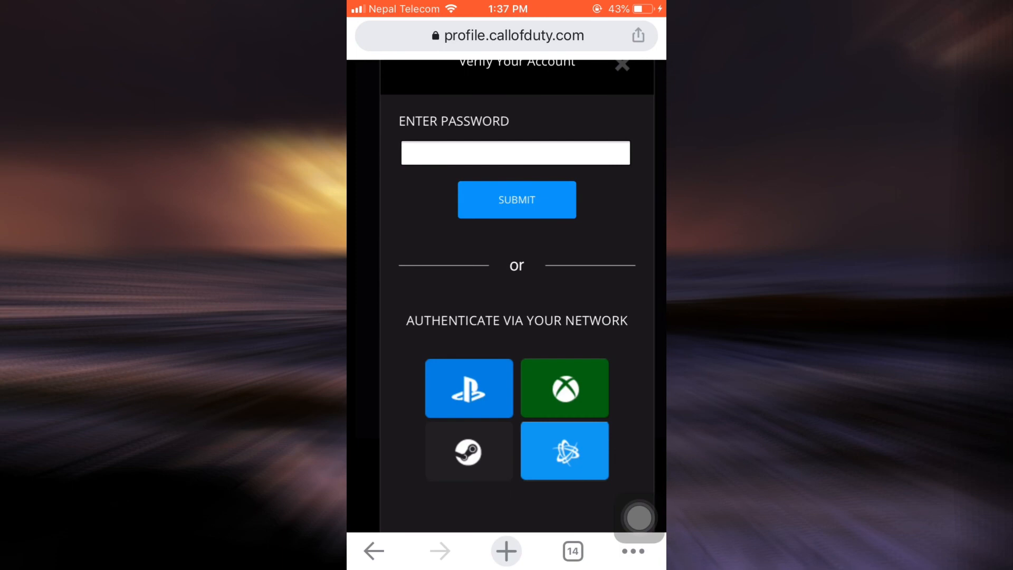
pyautogui.click(515, 152)
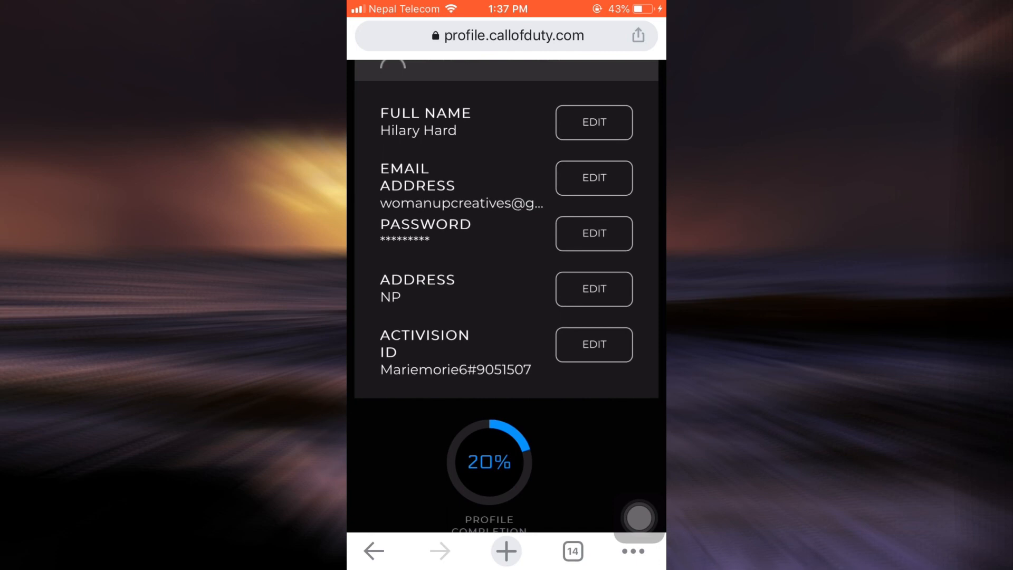
pyautogui.scroll(3)
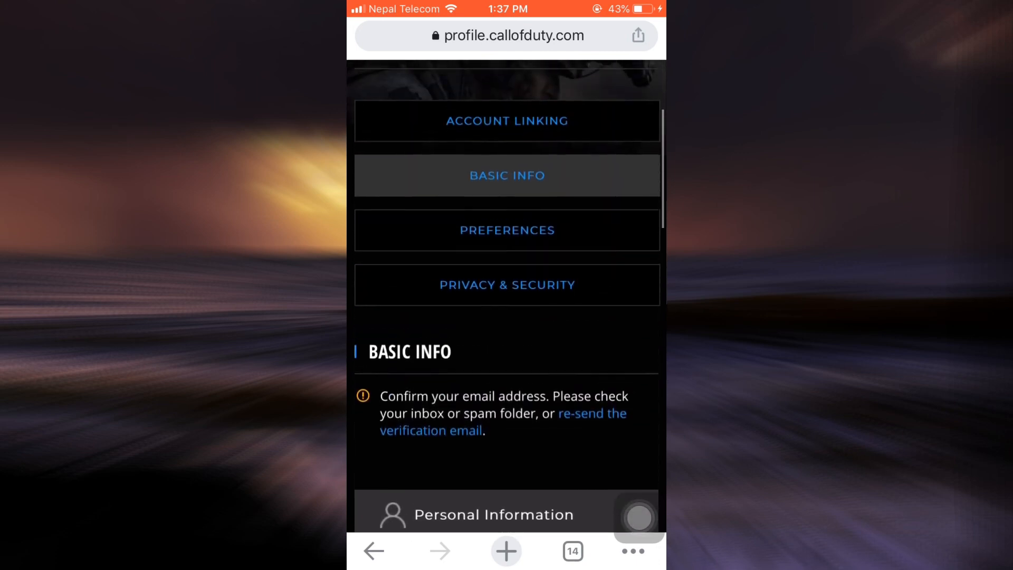
pyautogui.scroll(3)
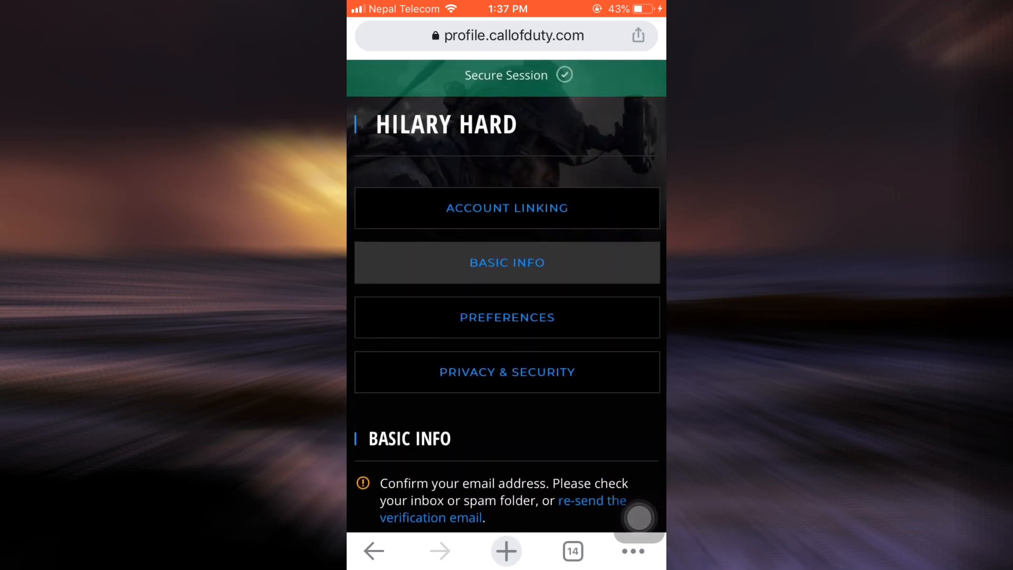